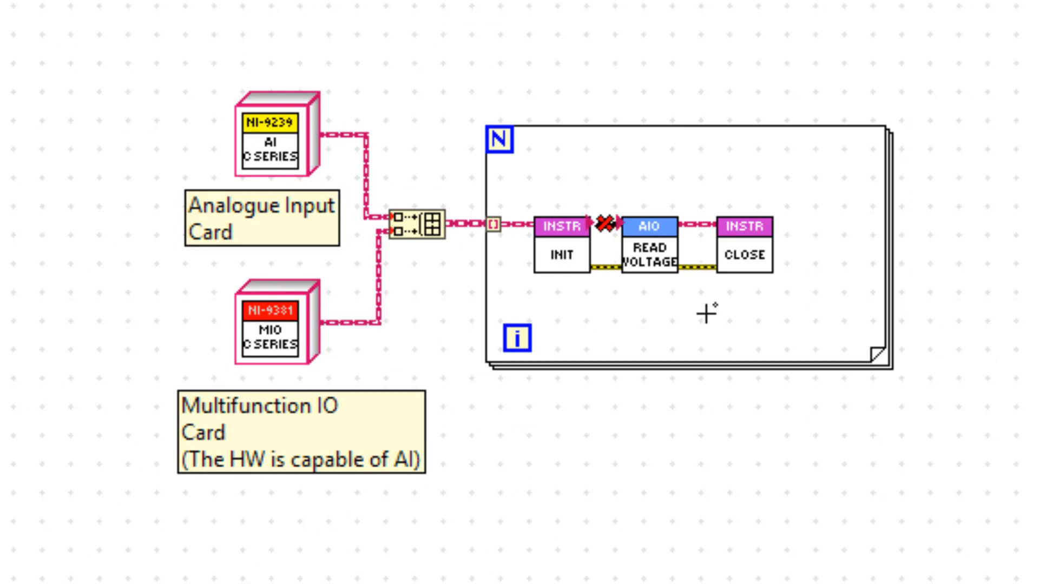
mouse_move(600, 238)
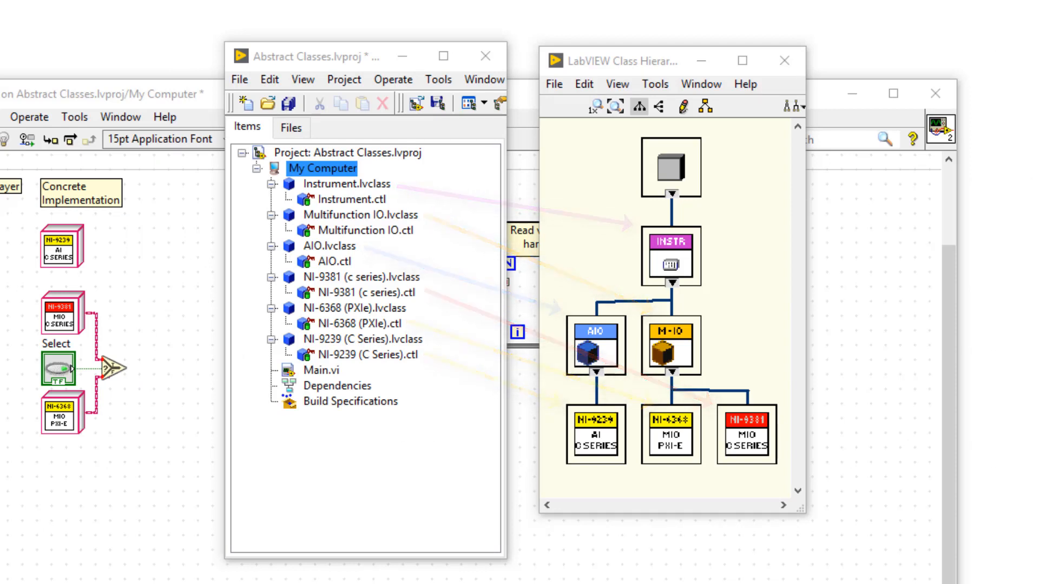
- Create a new interface named Analogue Input under My Computer, saved to its own folder
right_click(322, 168)
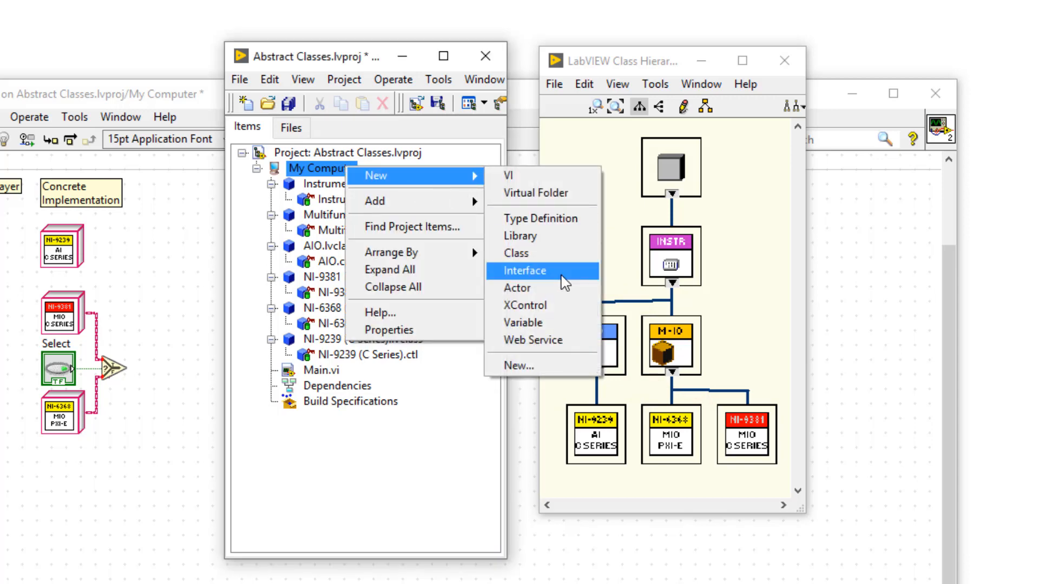
click(524, 270)
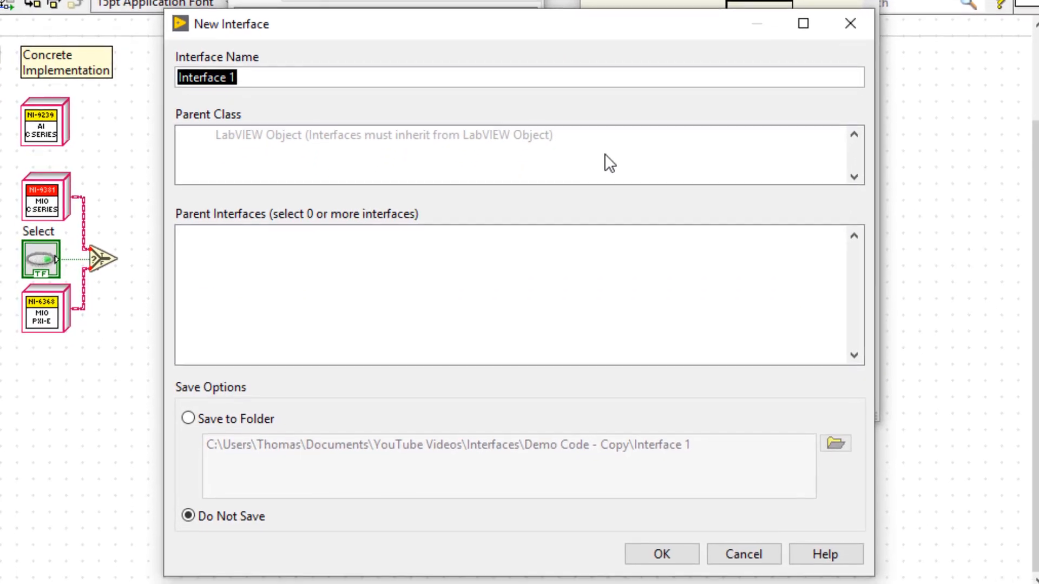
text(Analogue)
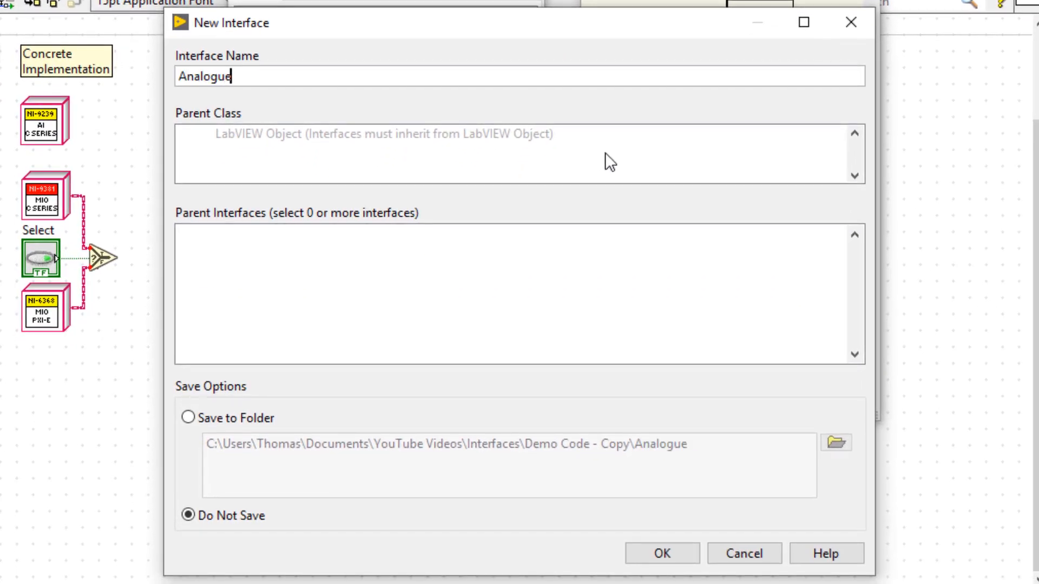
text(Input)
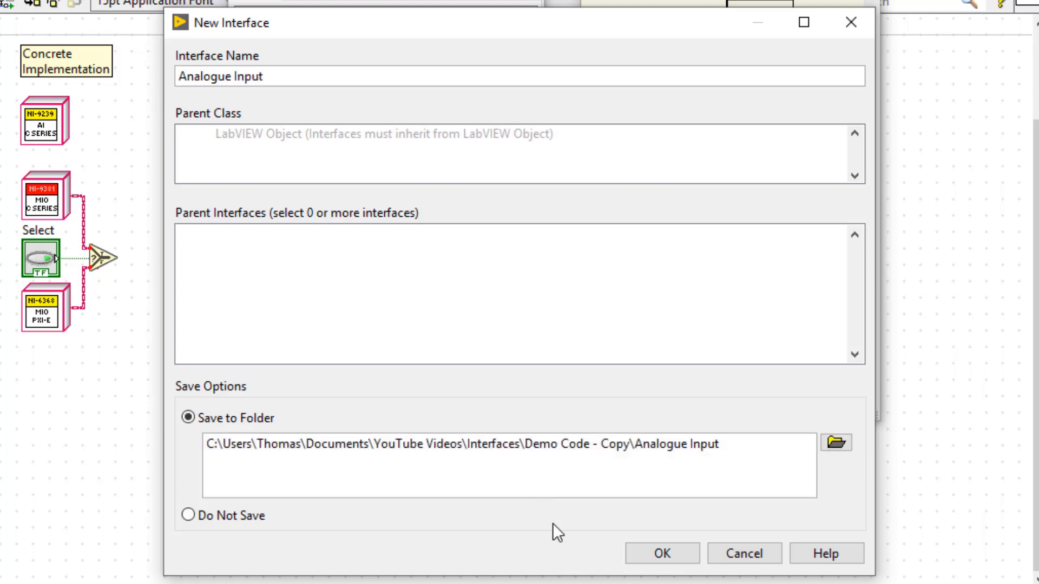
click(660, 553)
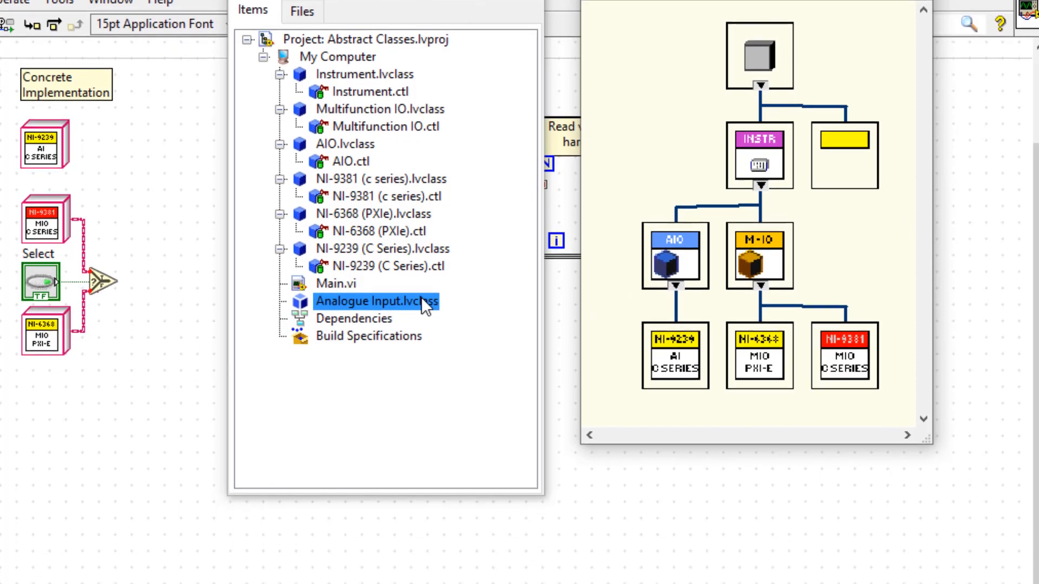
- Give Analogue Input.lvclass a yellow text icon reading ANALOGUE INPUT via Class Properties
double_click(377, 301)
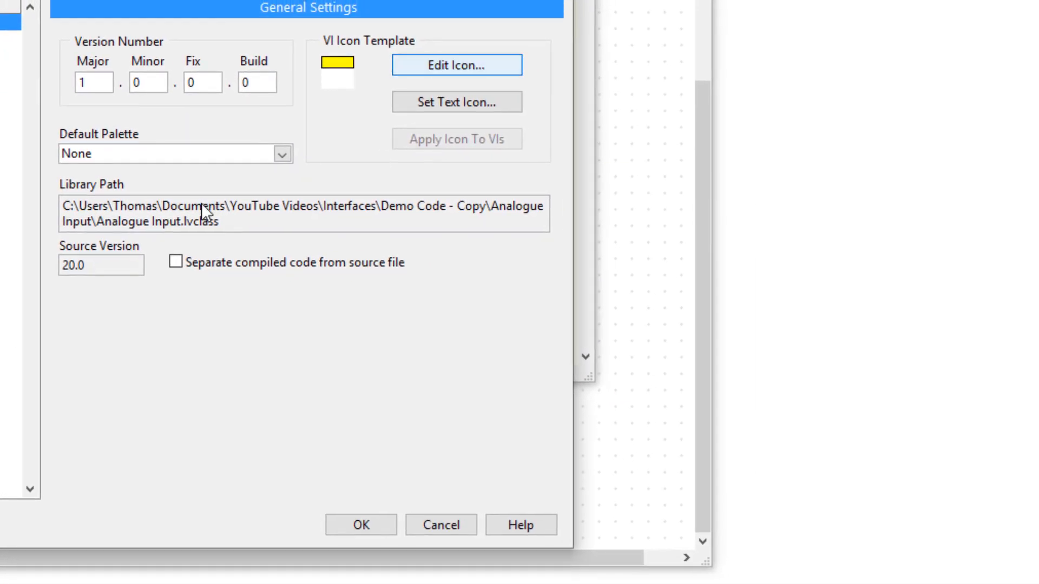
click(455, 65)
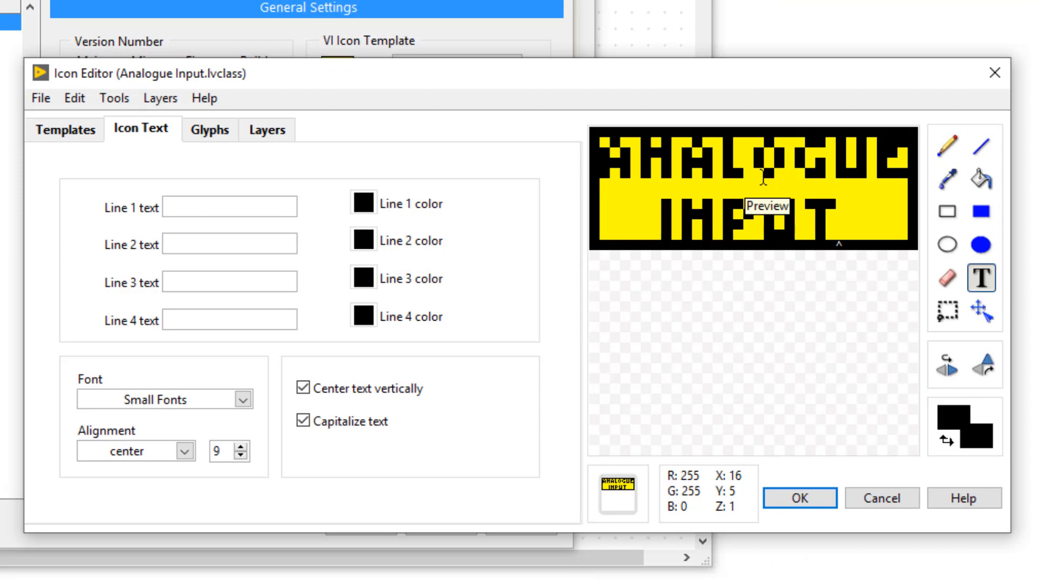
click(798, 498)
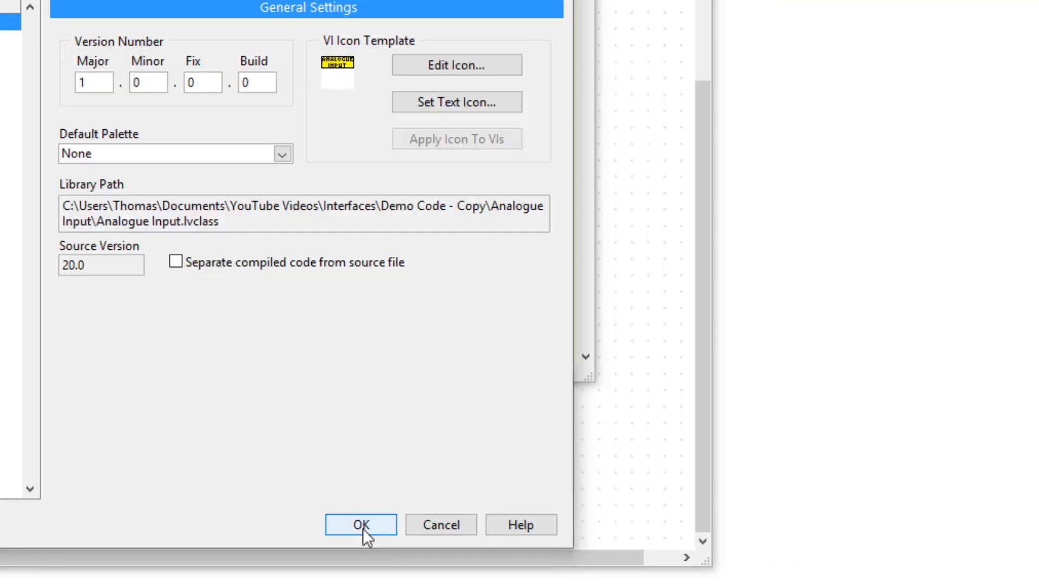
click(361, 525)
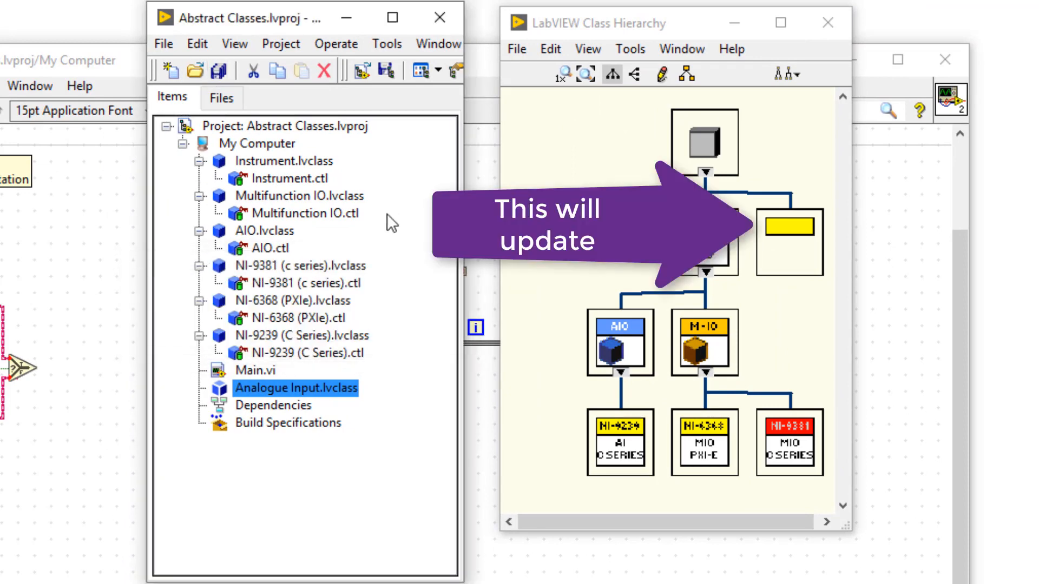
- Add a dynamic dispatch member VI to Analogue Input and save it as Read Voltage.vi
right_click(296, 387)
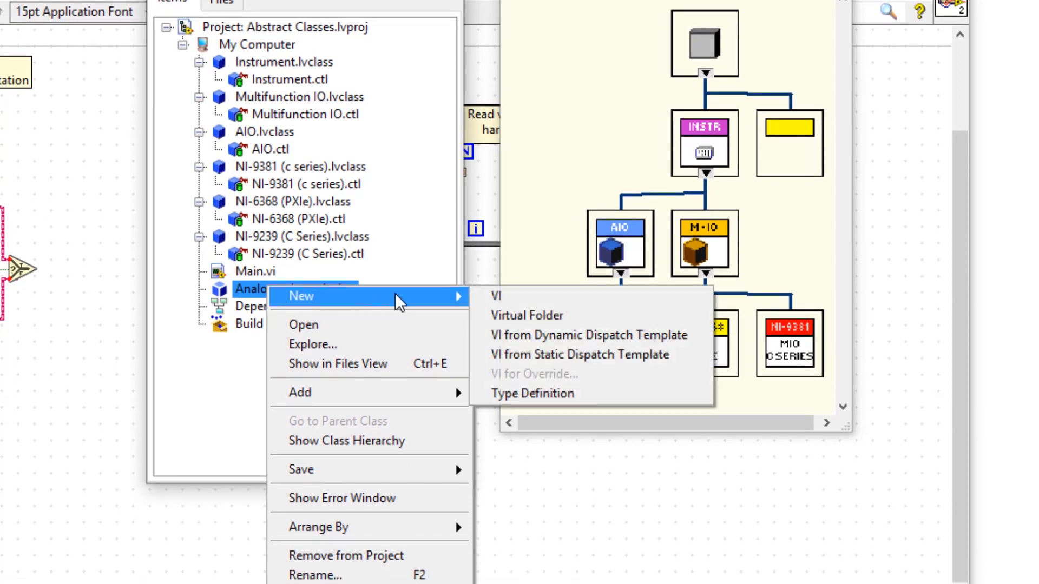
click(496, 296)
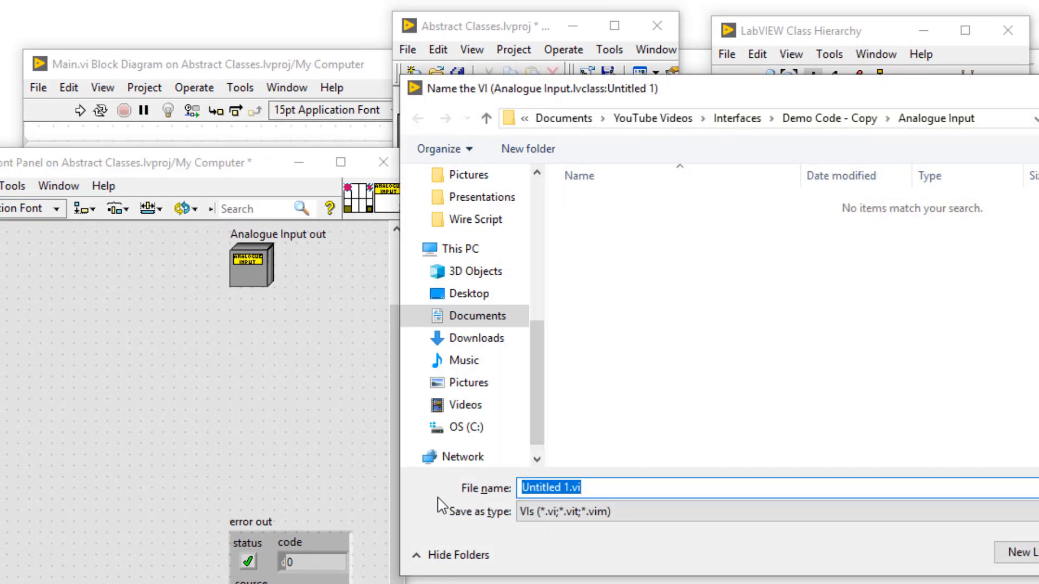
text(R)
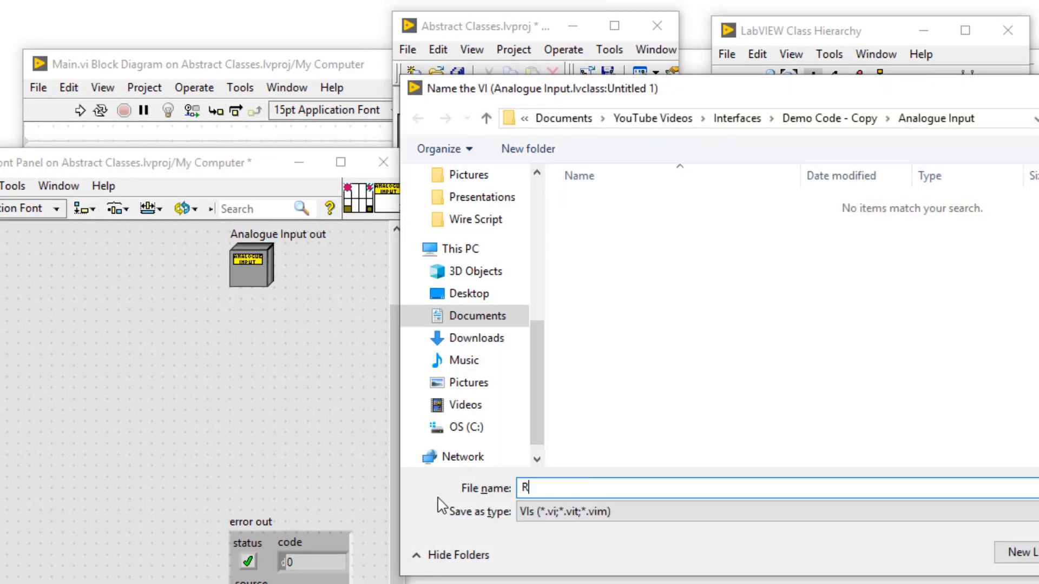
text(ead)
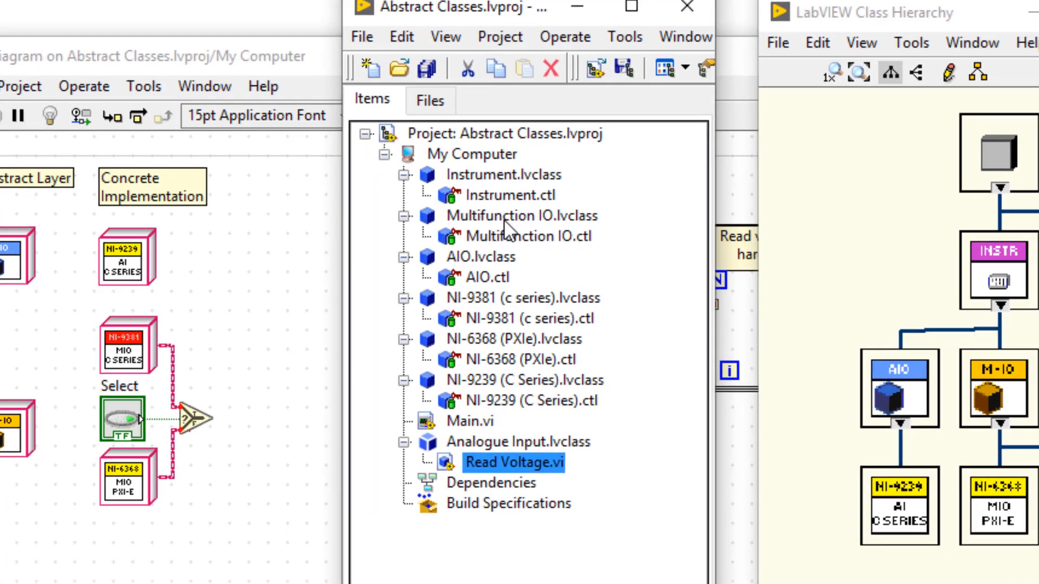
- Set Analogue Input as a parent interface of Multifunction IO in its Inheritance properties
double_click(525, 216)
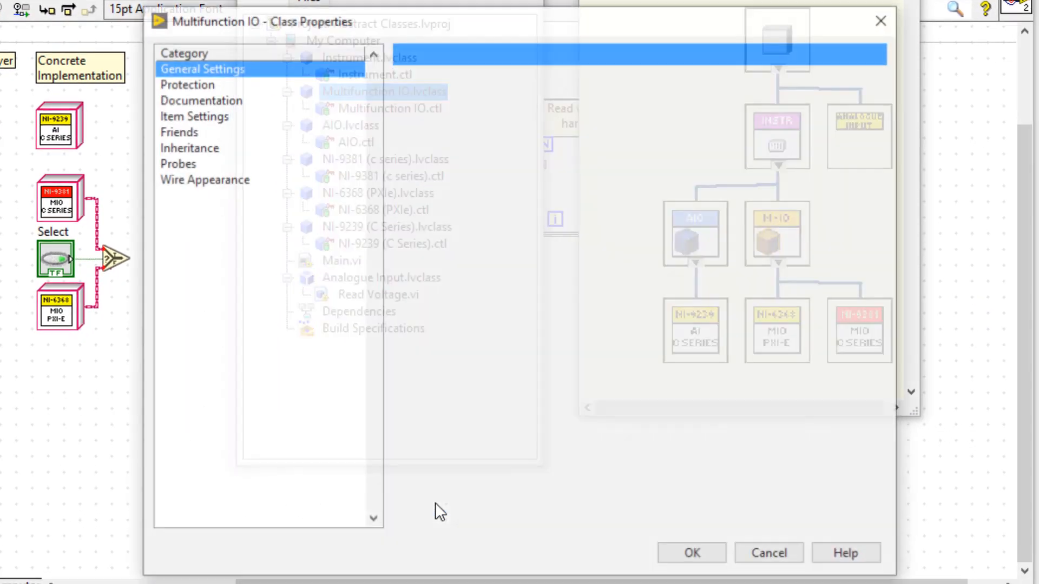
click(189, 149)
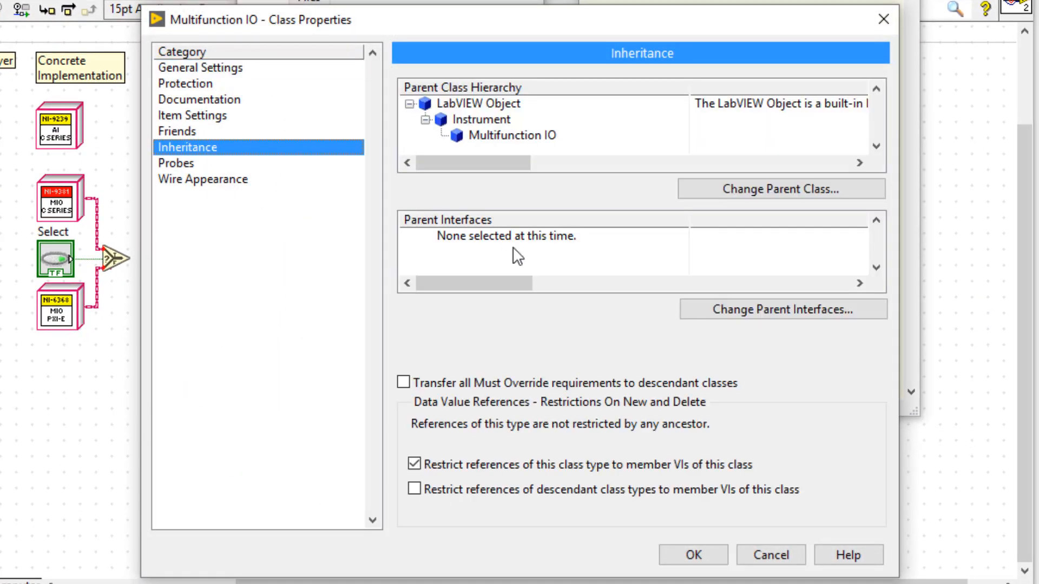
click(781, 310)
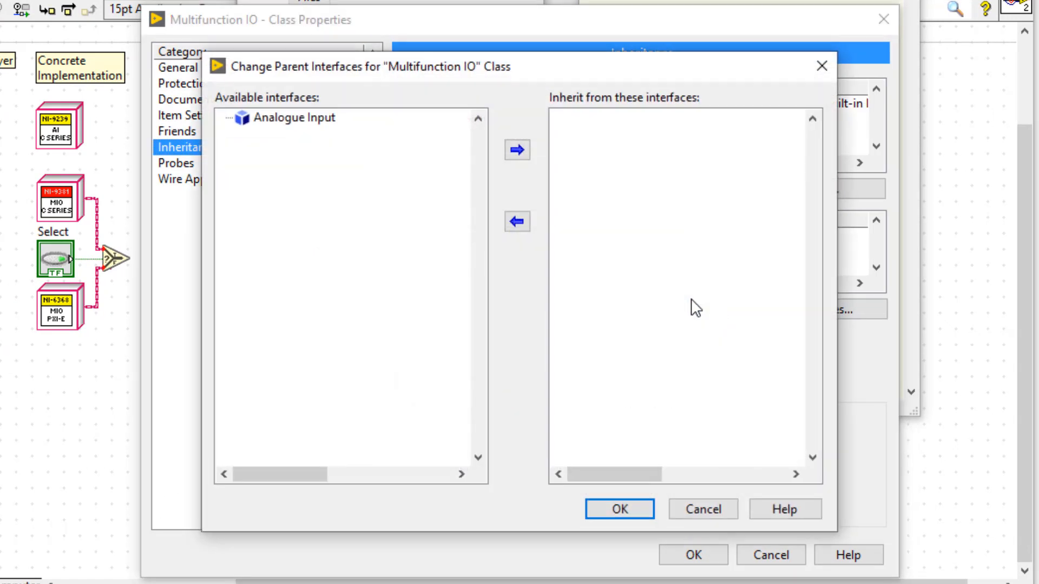
click(293, 117)
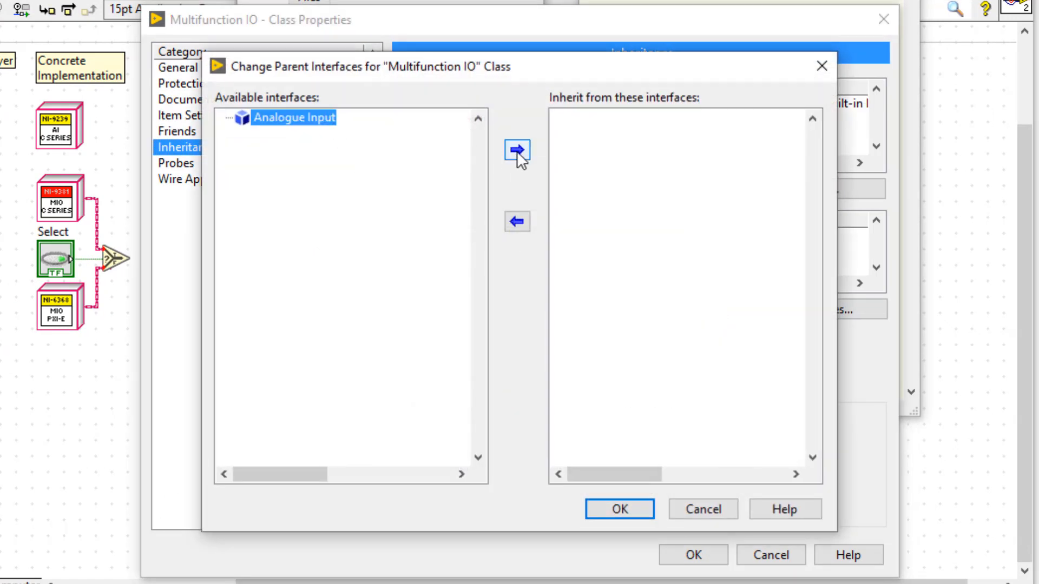
click(517, 149)
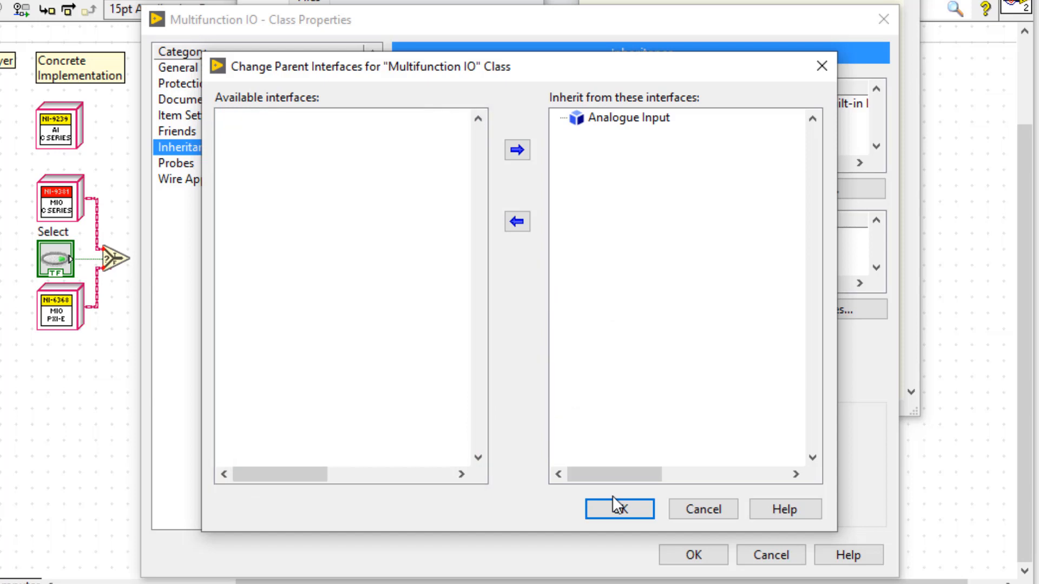
click(618, 508)
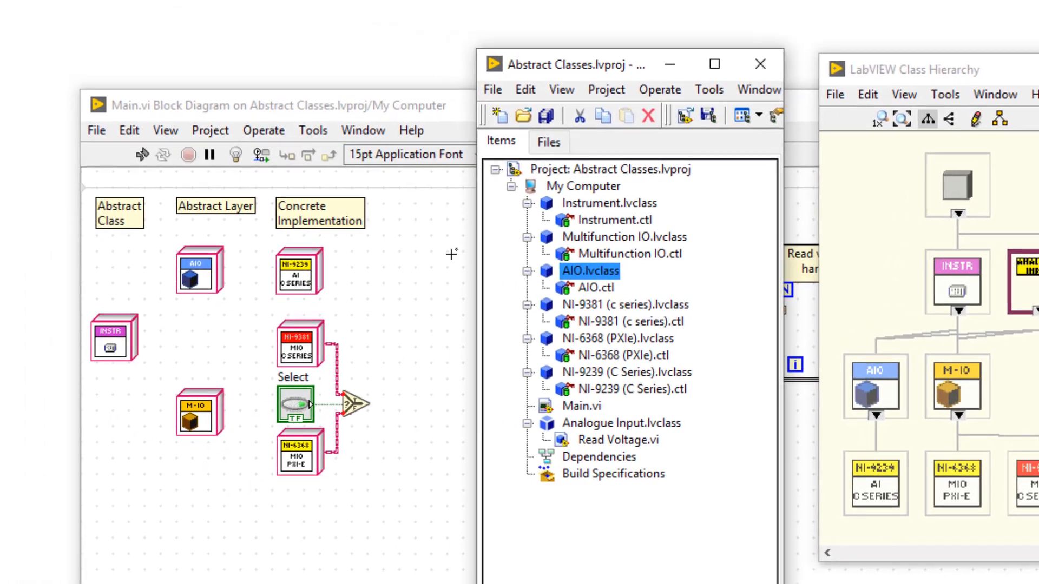
- Review Main.vi's error list and inspect the broken Multifunction IO class error
click(284, 105)
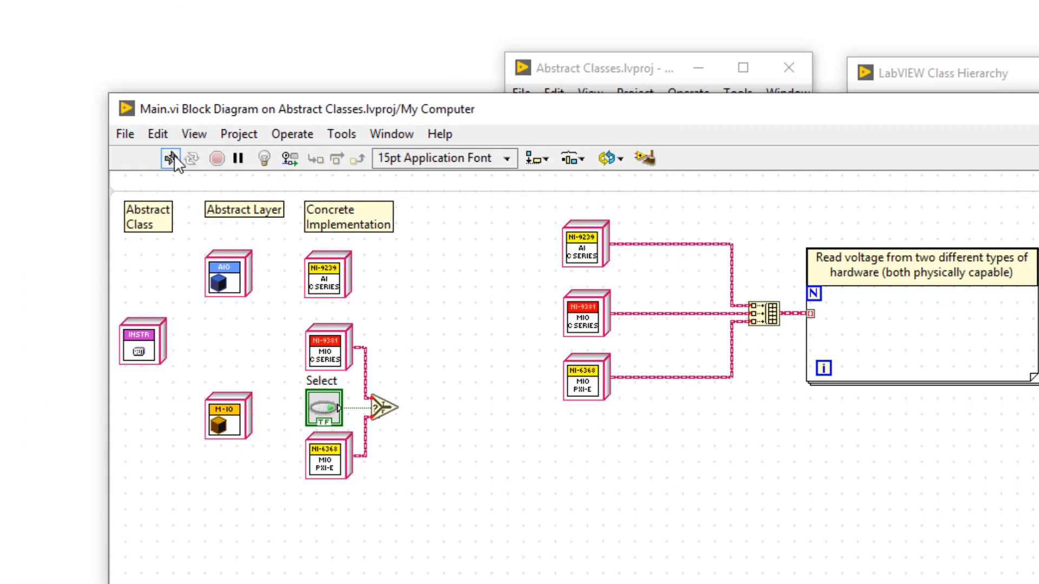
click(169, 159)
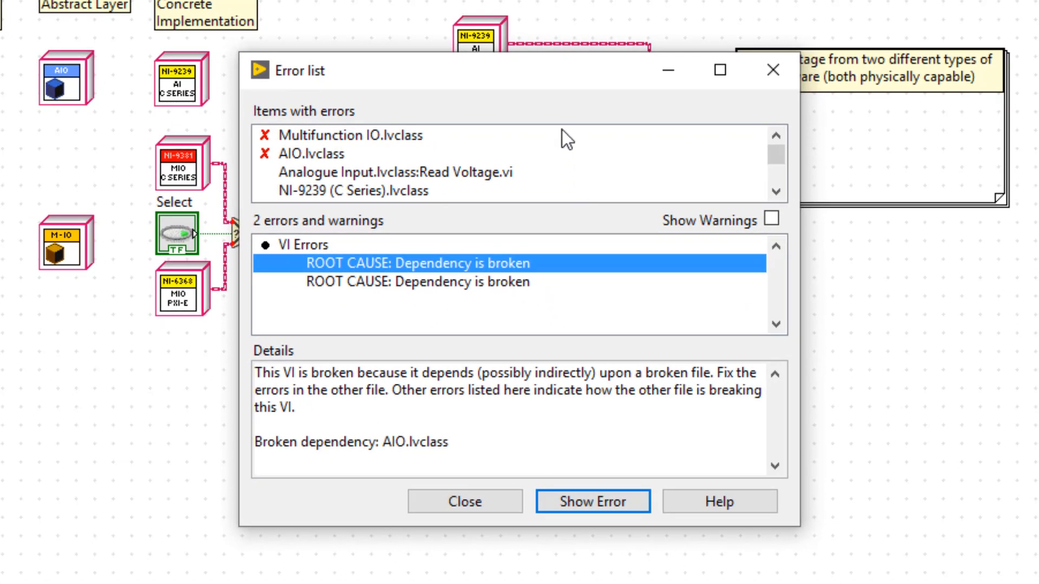
click(349, 135)
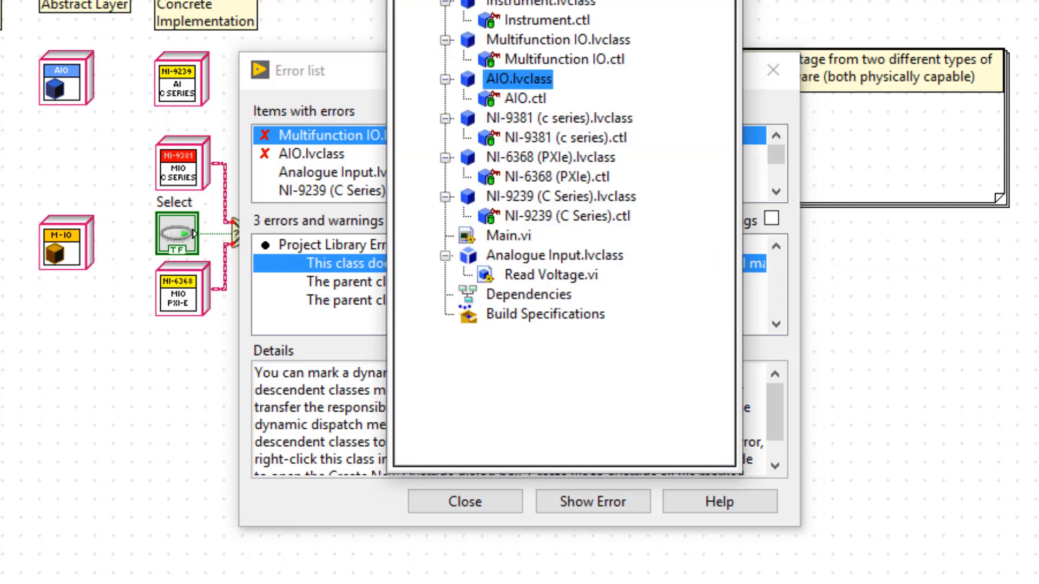
- Create a Read Voltage.vi override in Multifunction IO.lvclass
right_click(364, 224)
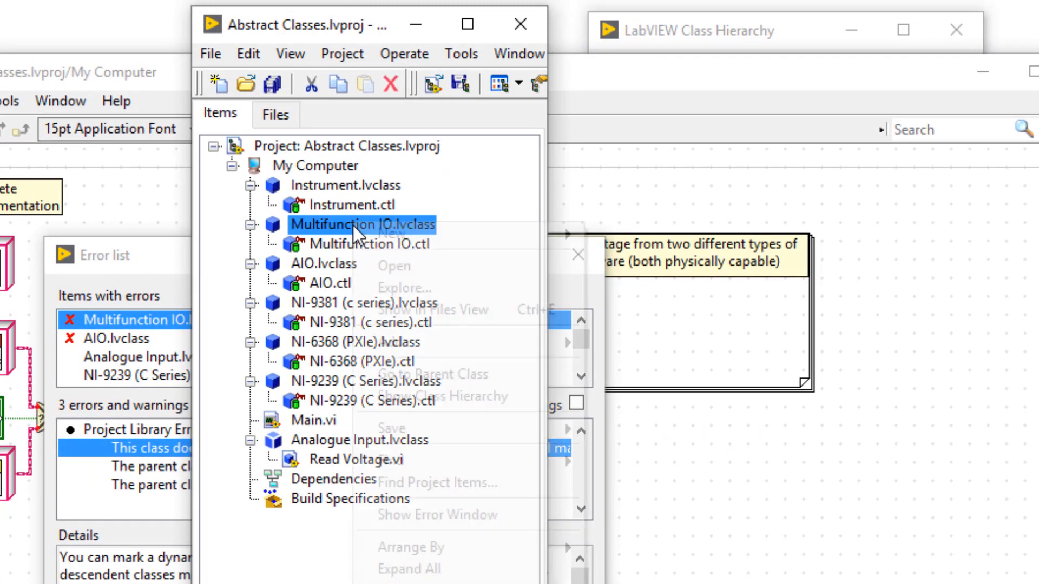
mouse_move(393, 233)
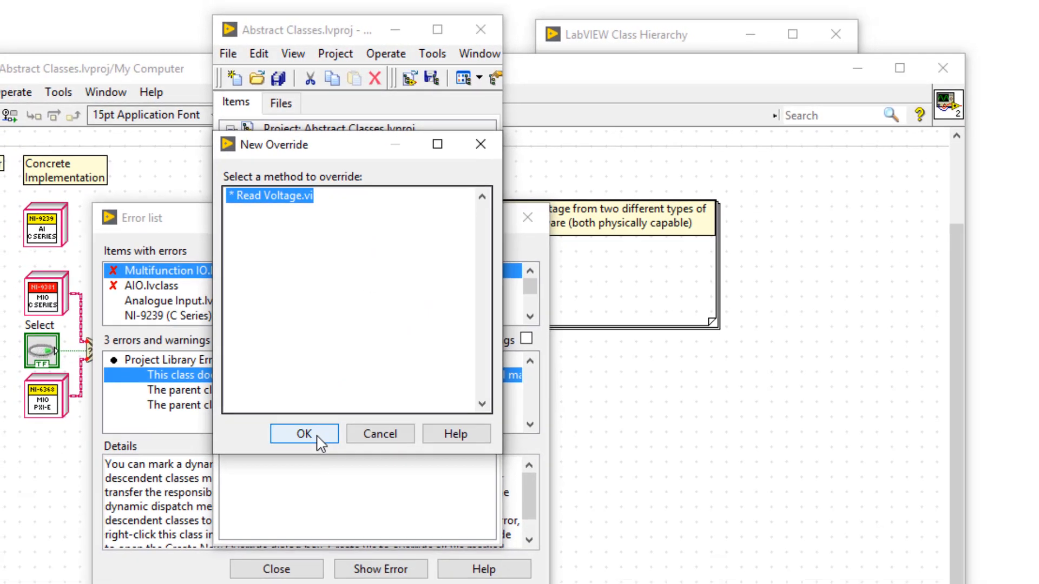
click(303, 434)
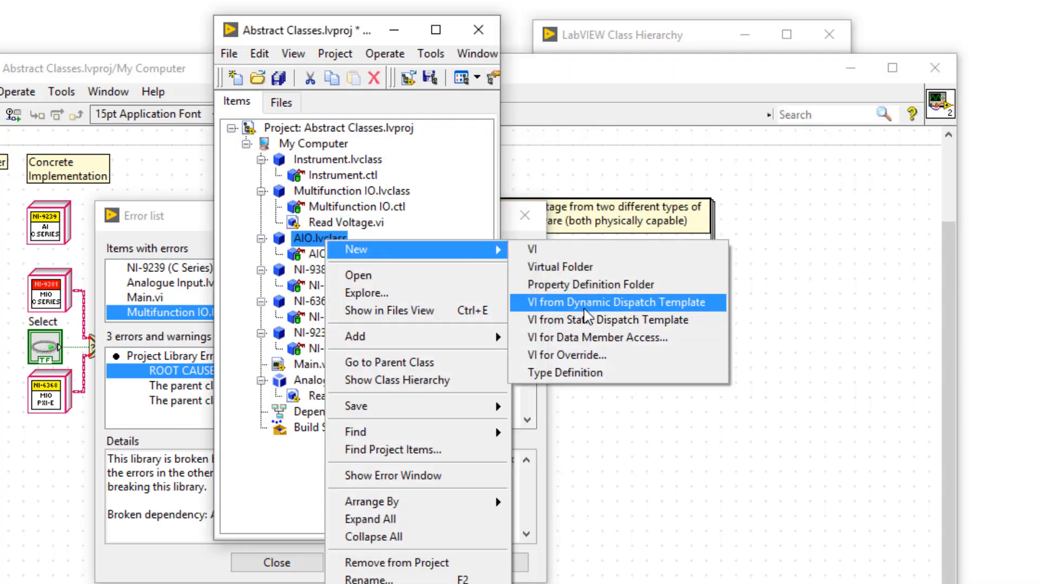
- Create a Read Voltage.vi override in AIO.lvclass
click(616, 302)
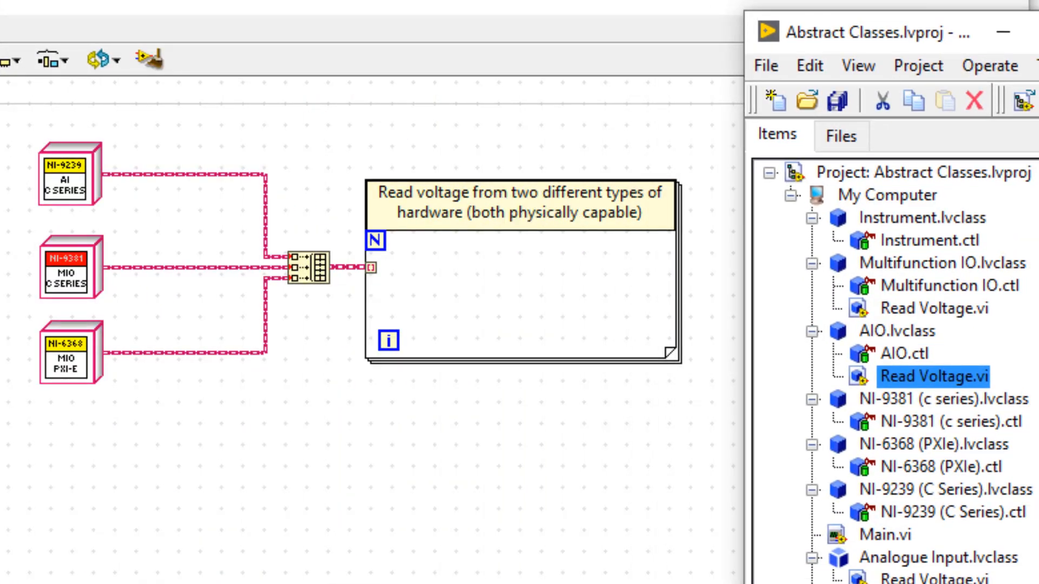
mouse_move(468, 449)
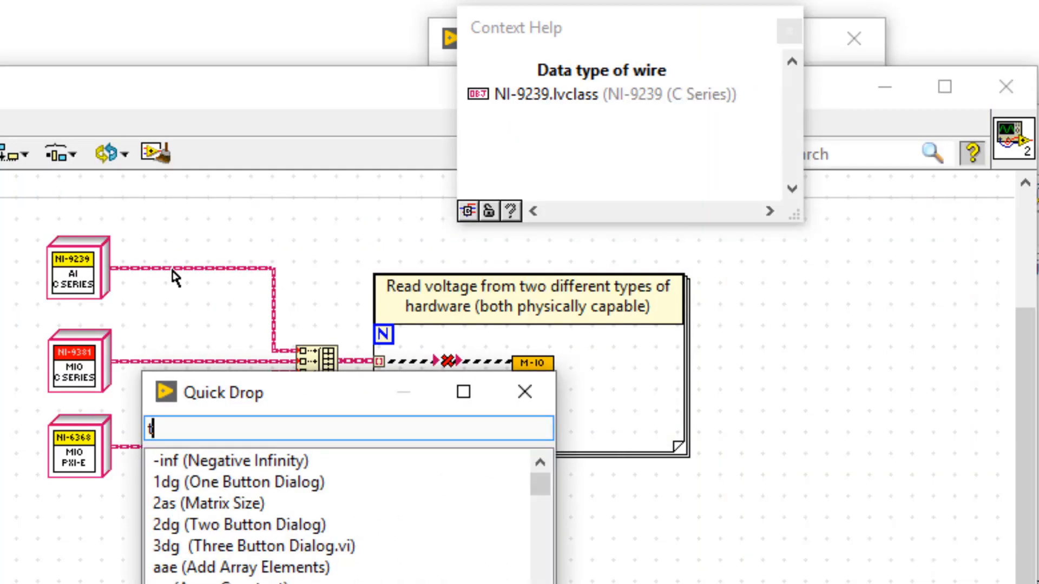
- Insert a To More Generic Class node via Quick Drop onto the NI-9239 wire
text(to more)
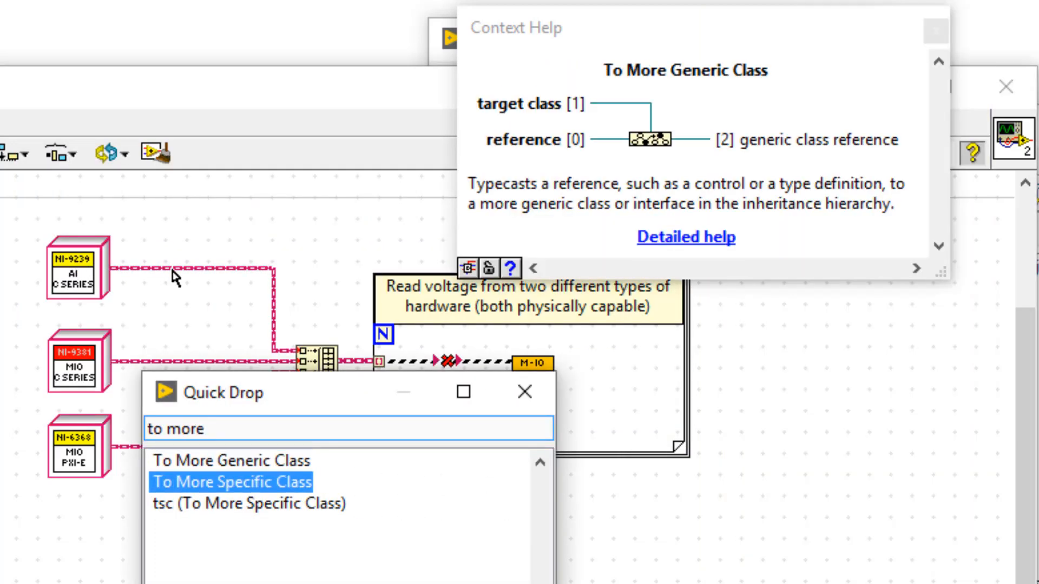
double_click(229, 482)
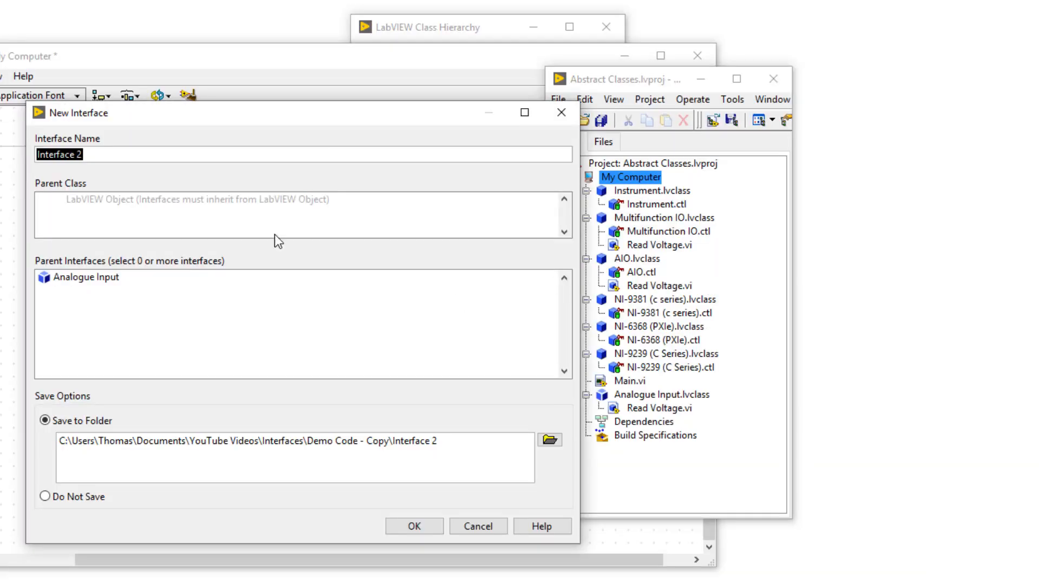
- Create the DAQ Types interface with dynamic dispatch methods Initialise.vi and Close.vi
click(413, 526)
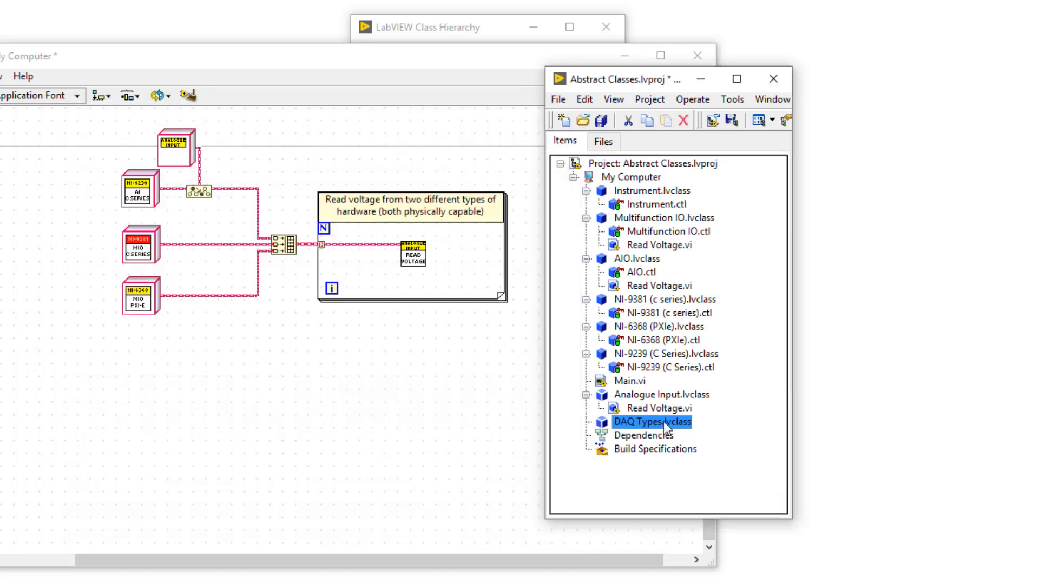
right_click(652, 422)
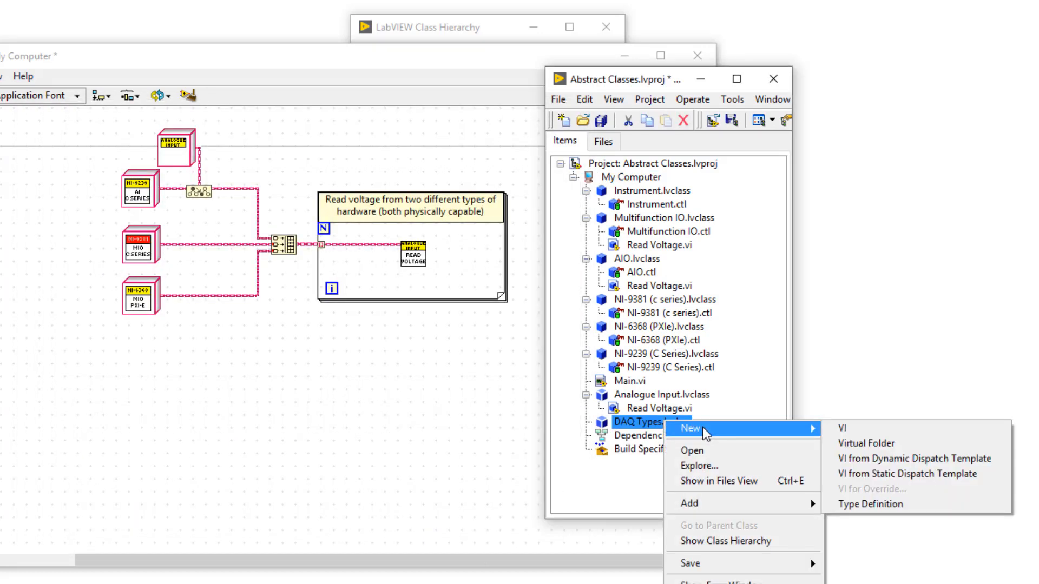
click(841, 428)
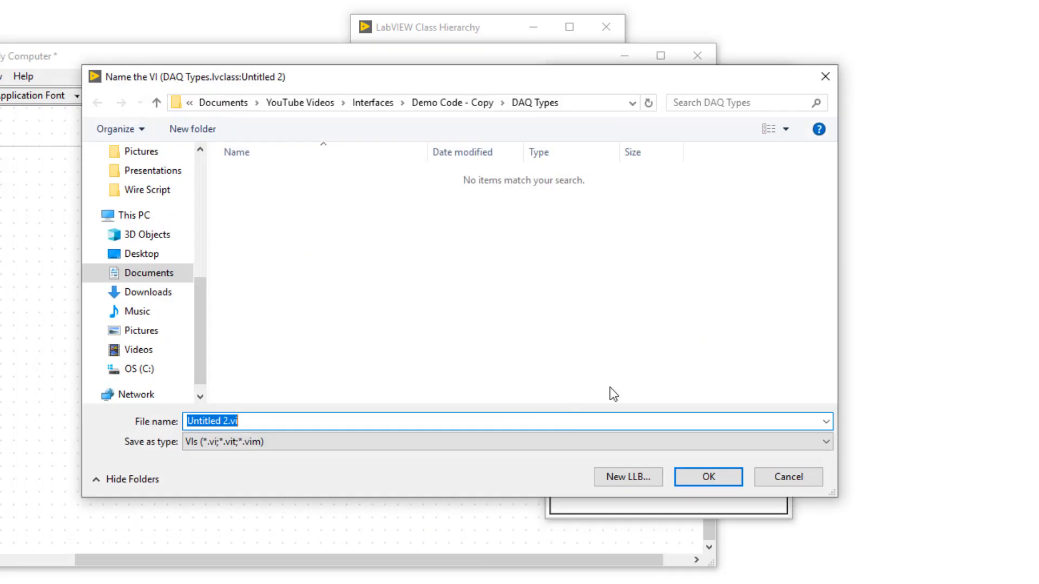
text(Initialise)
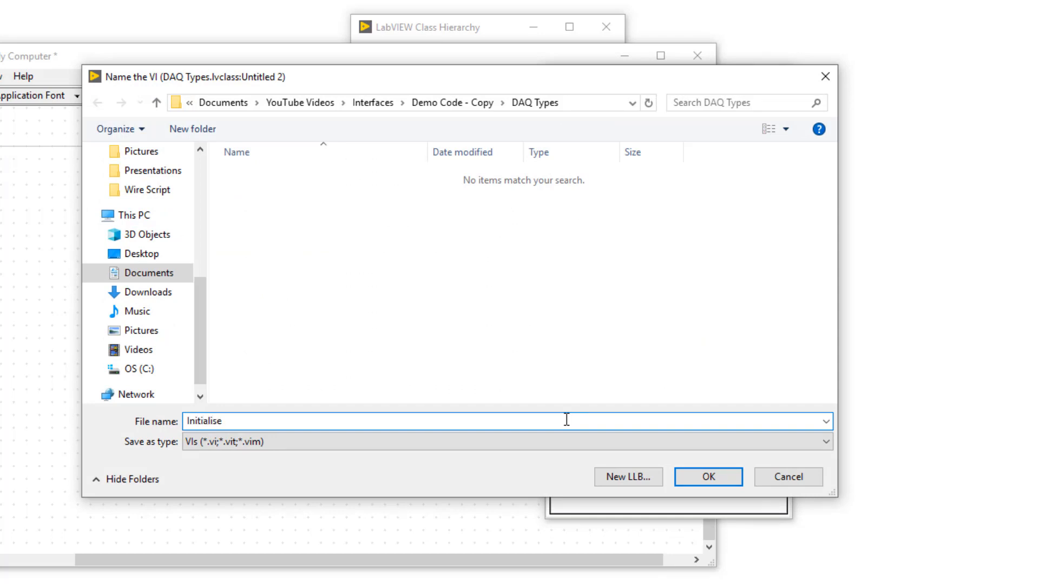
click(707, 477)
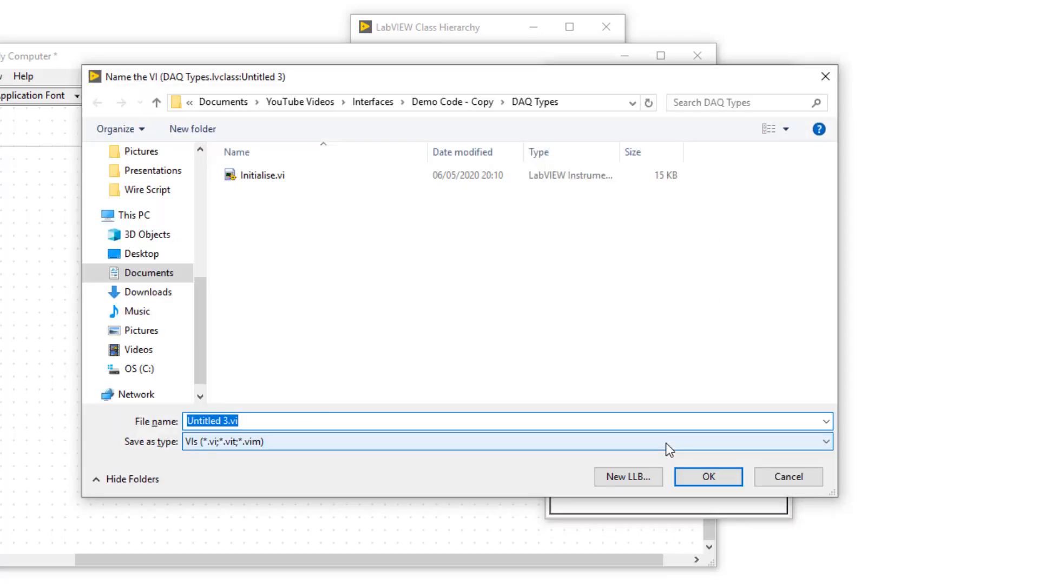
click(707, 476)
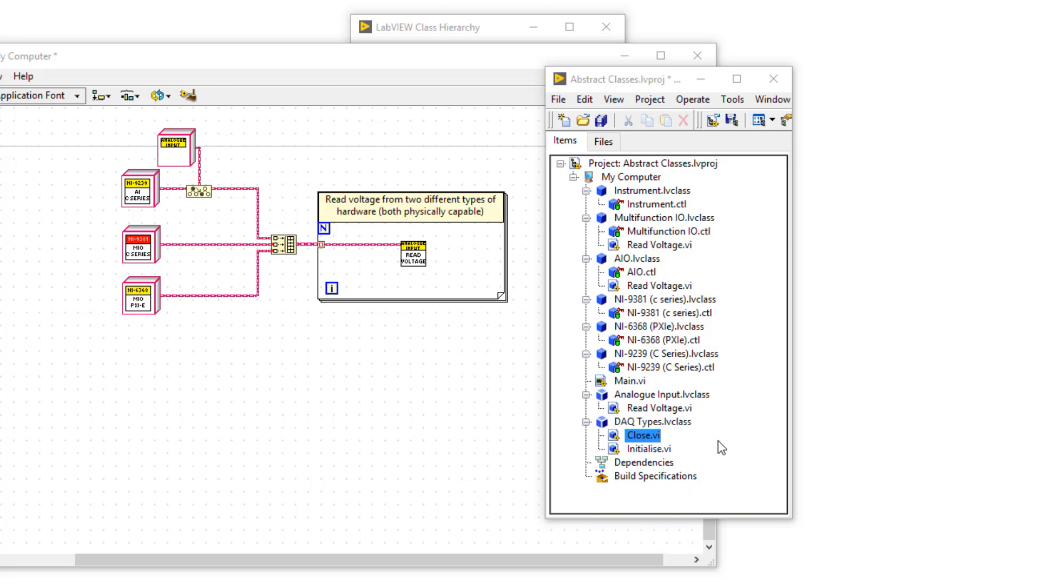
- Check the Analogue Input interface properties and close them unchanged
click(663, 395)
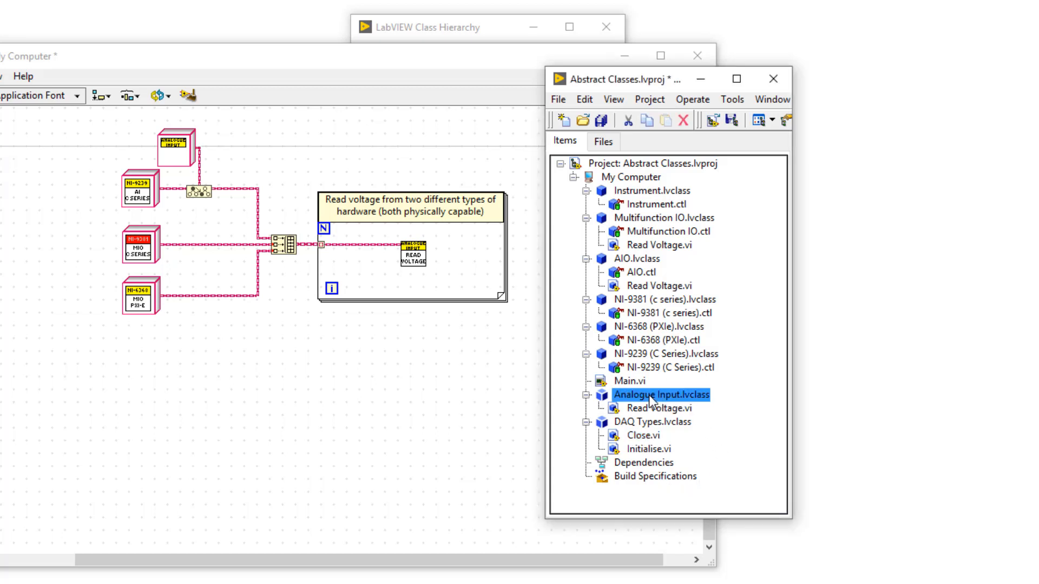
double_click(663, 394)
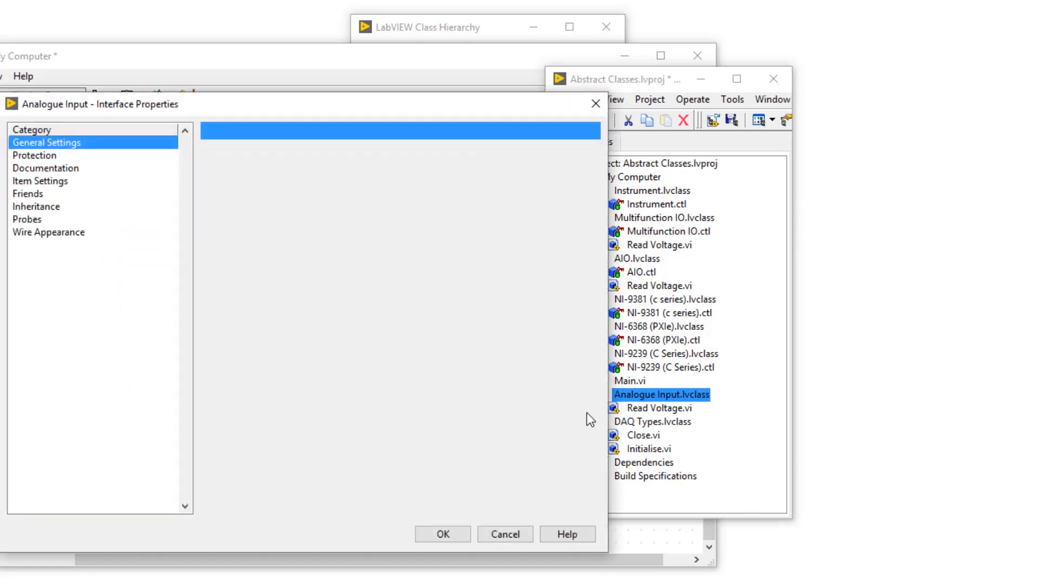
click(36, 205)
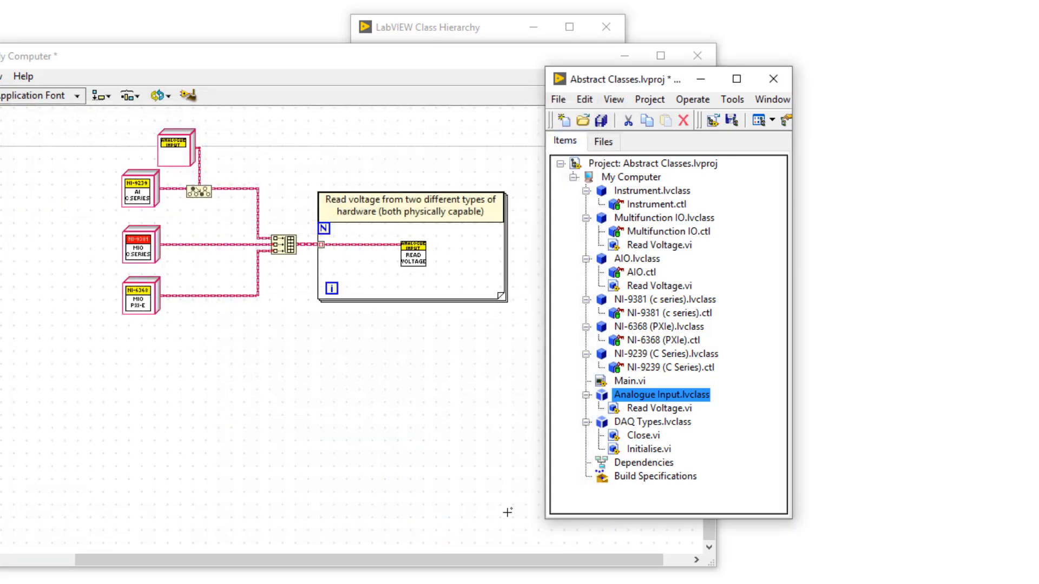
- Set DAQ Types as a parent interface of Instrument.lvclass in its properties
right_click(651, 190)
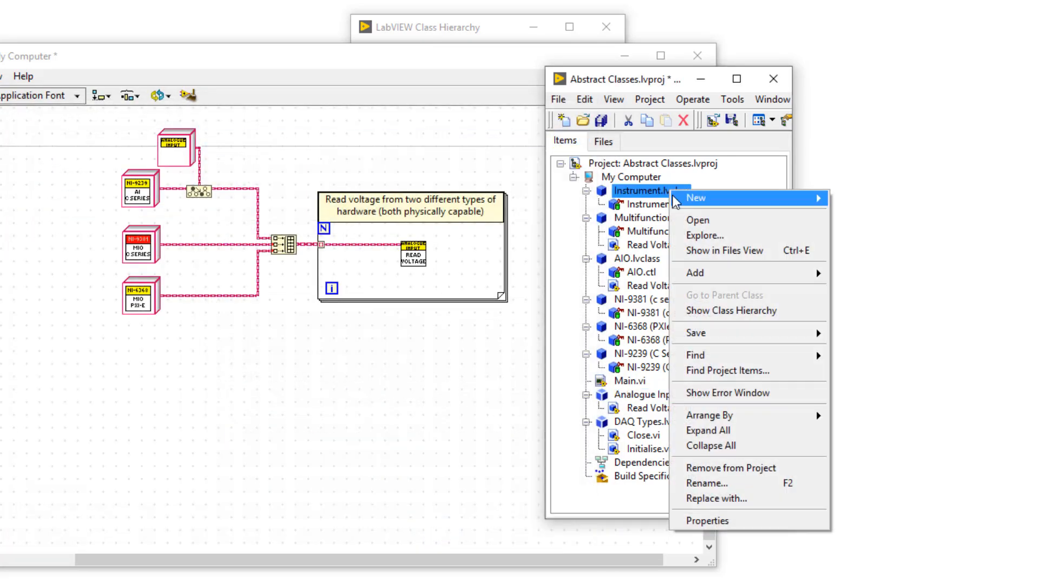
click(706, 520)
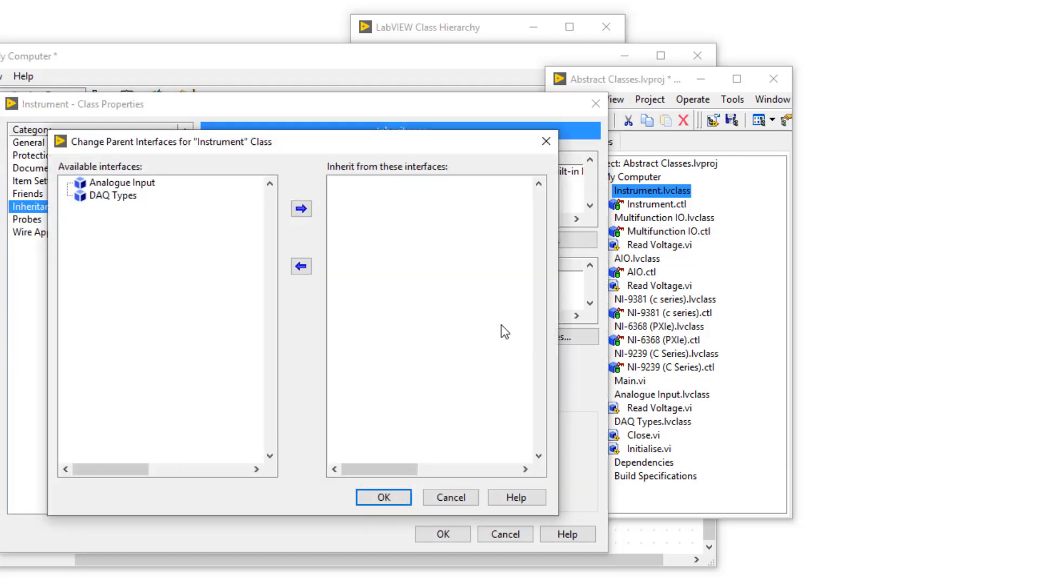
click(301, 209)
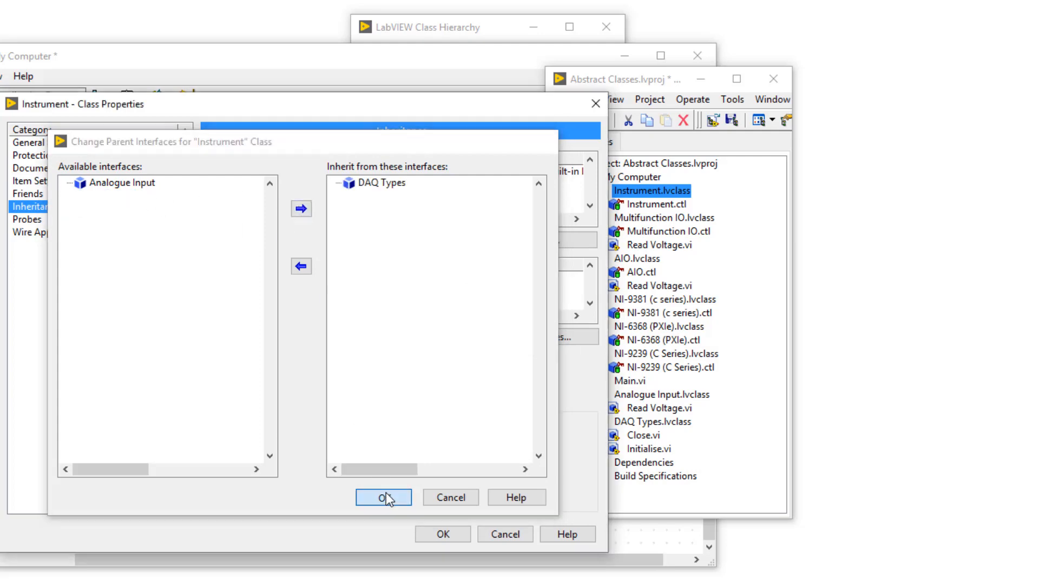
click(383, 497)
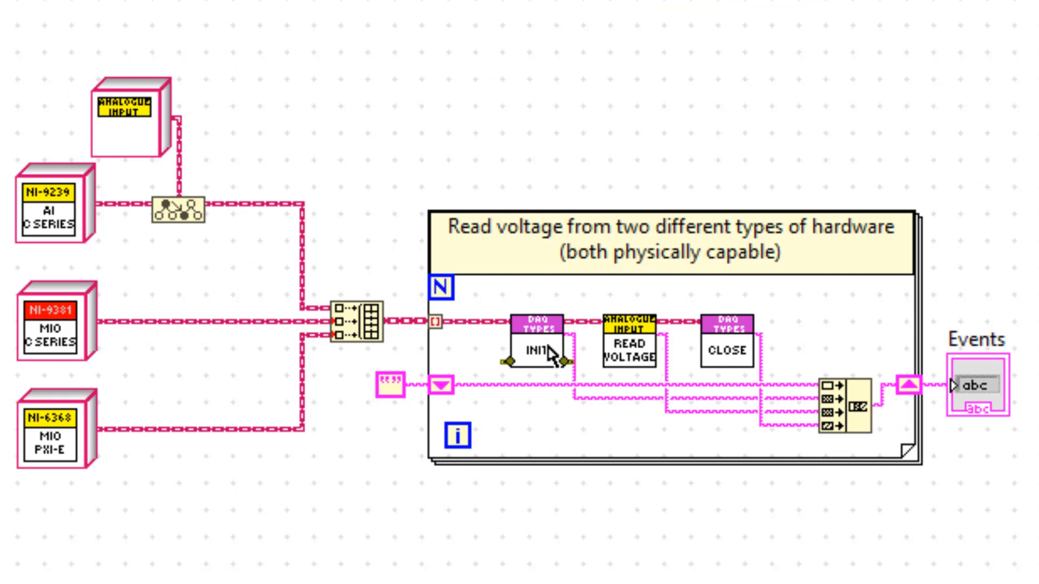
- Show the Choose Implementation lists for Initialise, then for Read Voltage across the classes
double_click(538, 349)
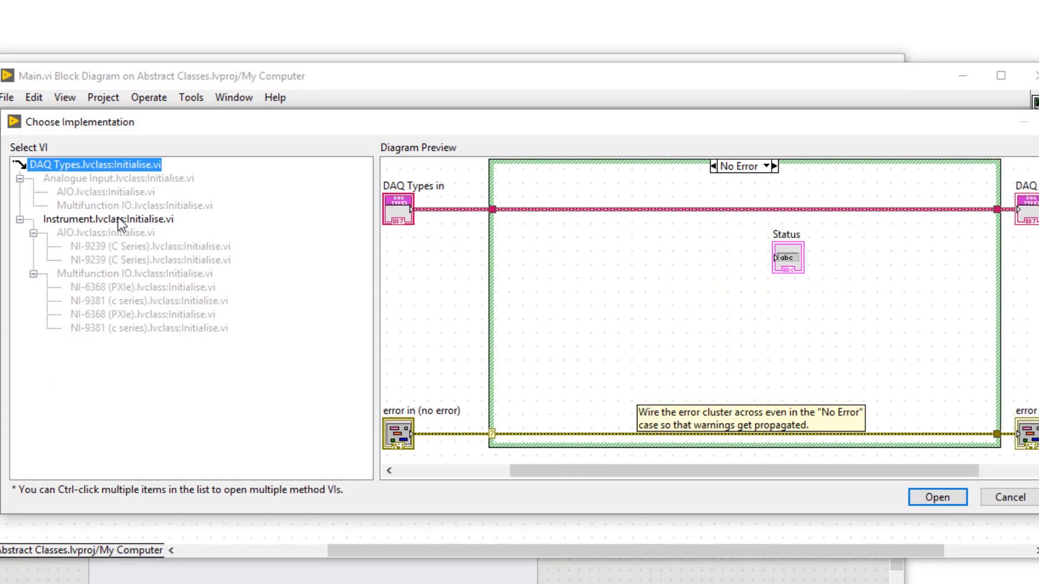
click(101, 219)
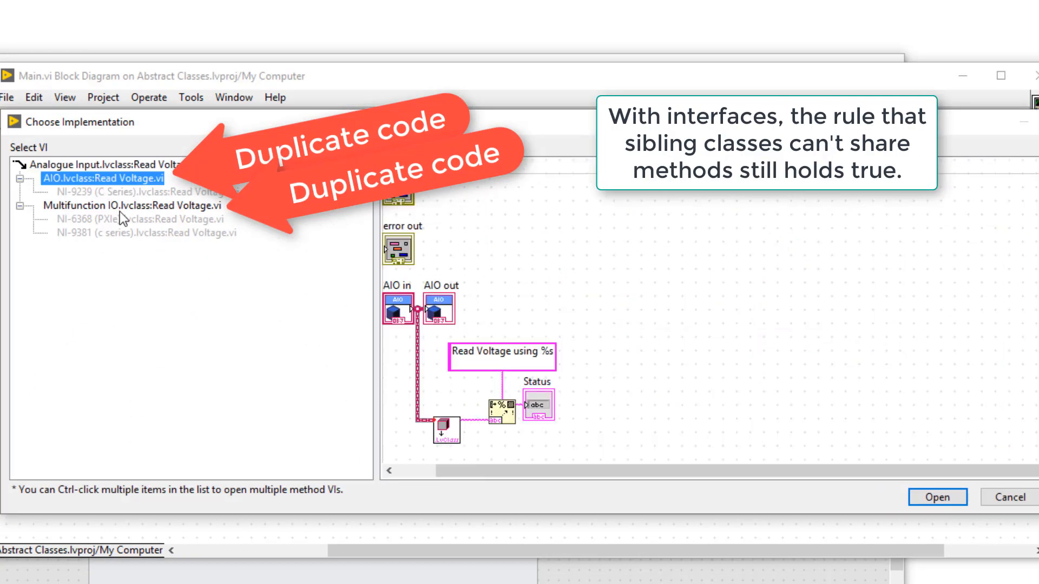
mouse_move(1026, 474)
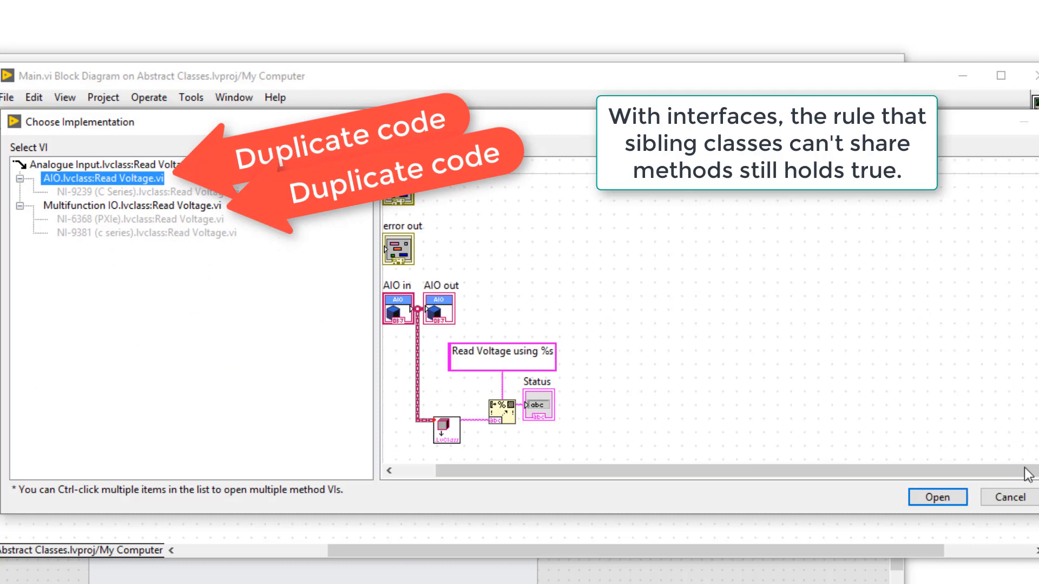